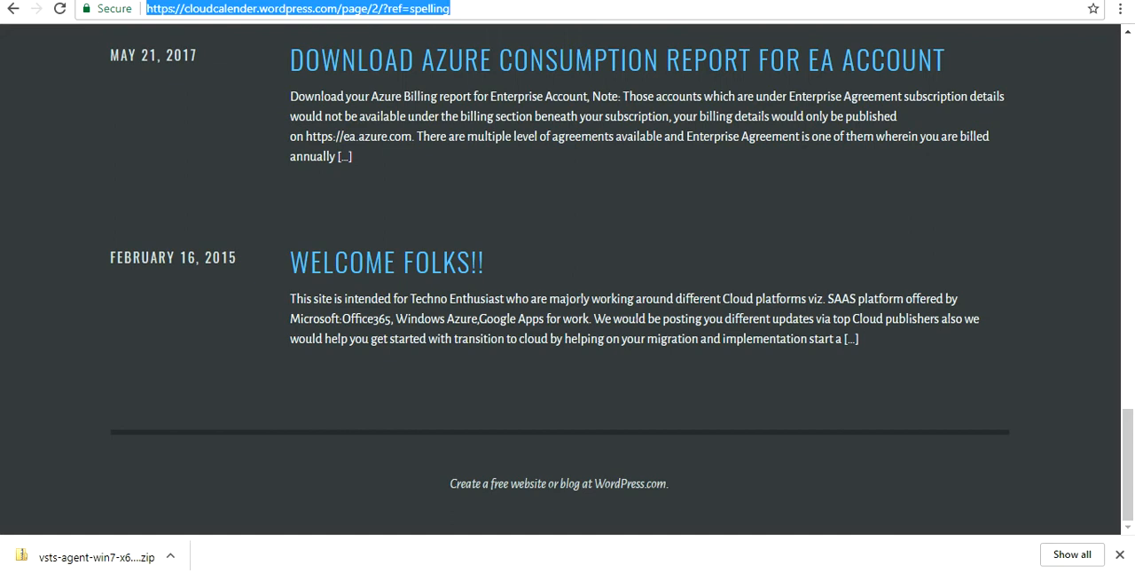
Return to the CloudCalender blog front page listing the 'Spin a private build agent in VSTS' post.
click(13, 8)
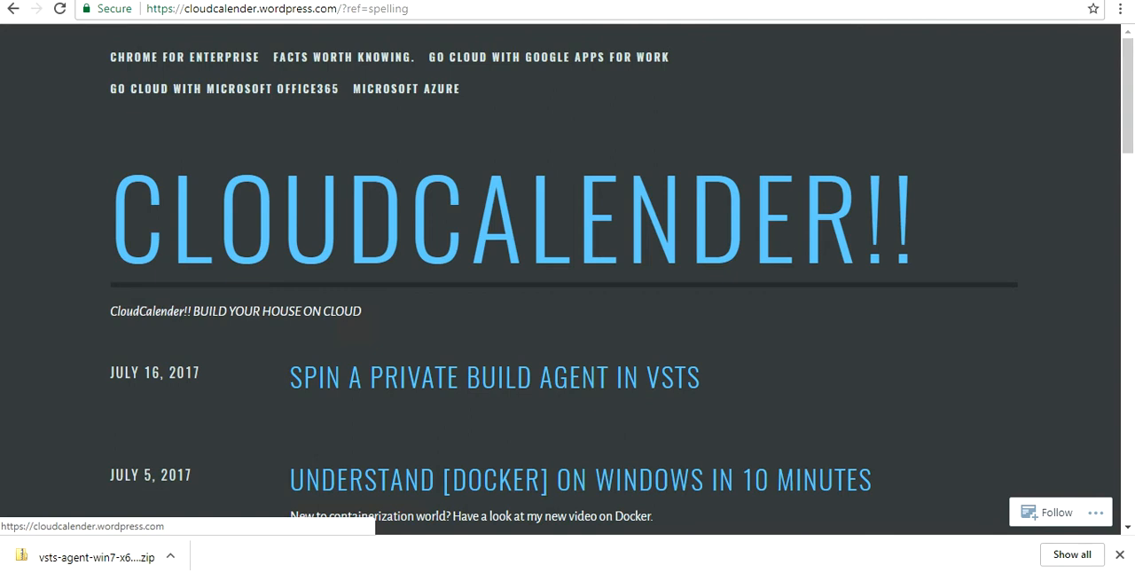
mouse_move(493, 376)
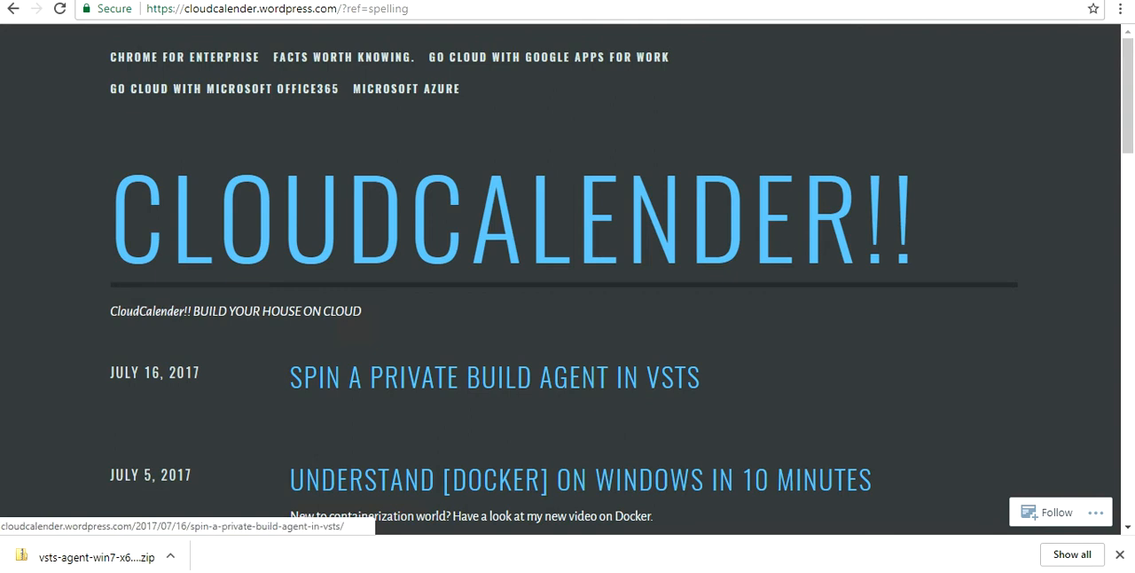
mouse_move(493, 376)
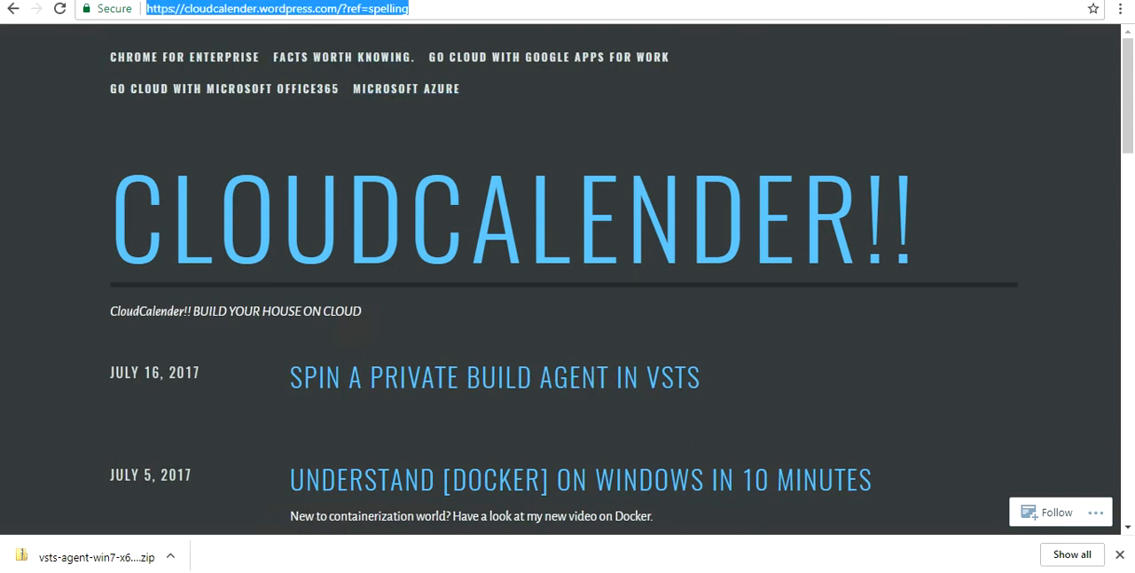
mouse_move(494, 376)
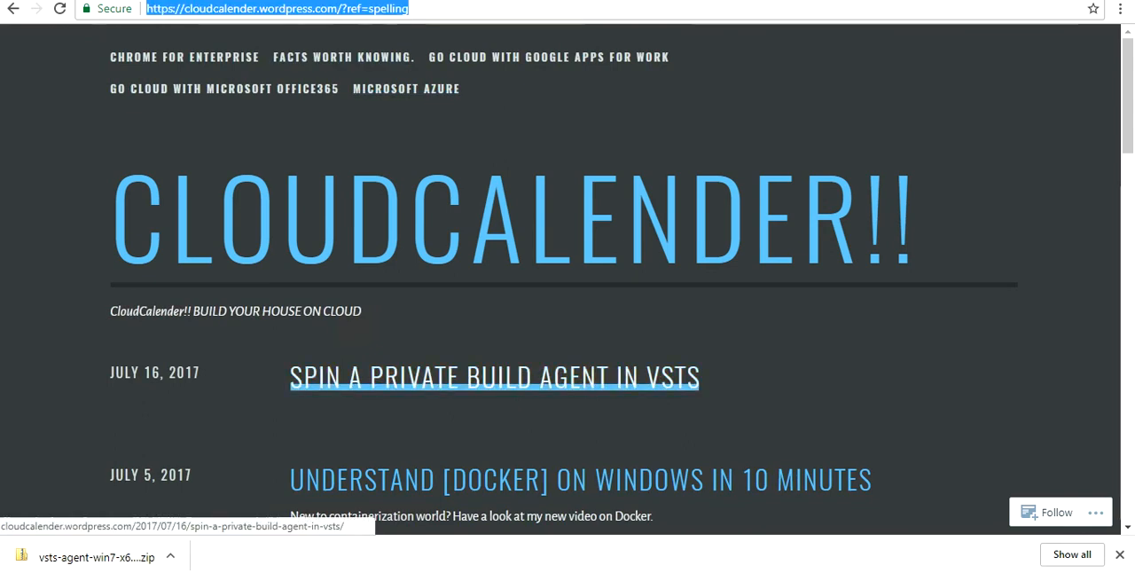
mouse_move(493, 376)
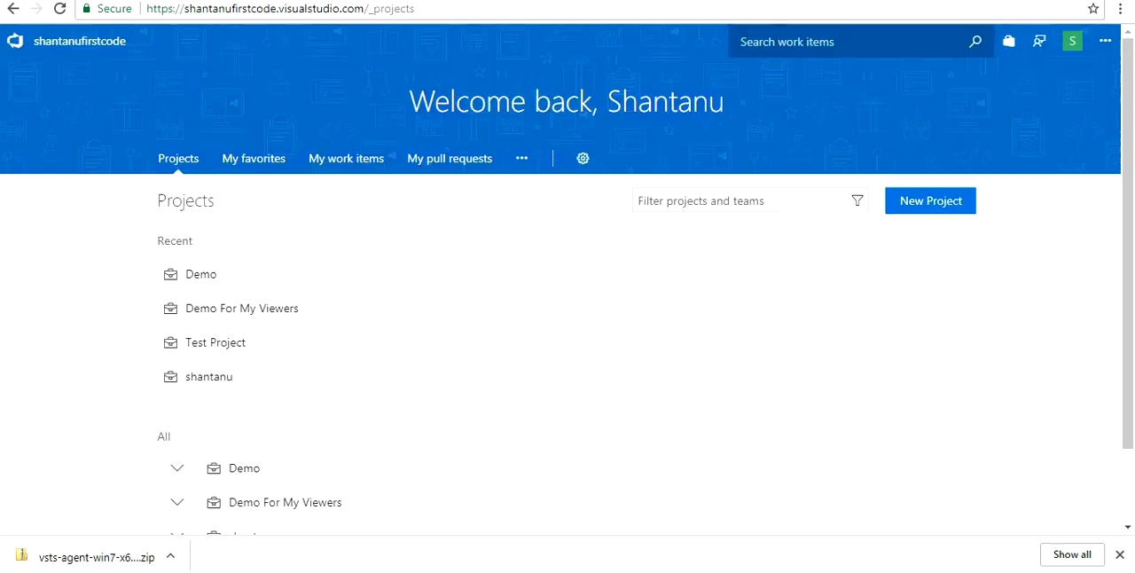
mouse_move(285, 502)
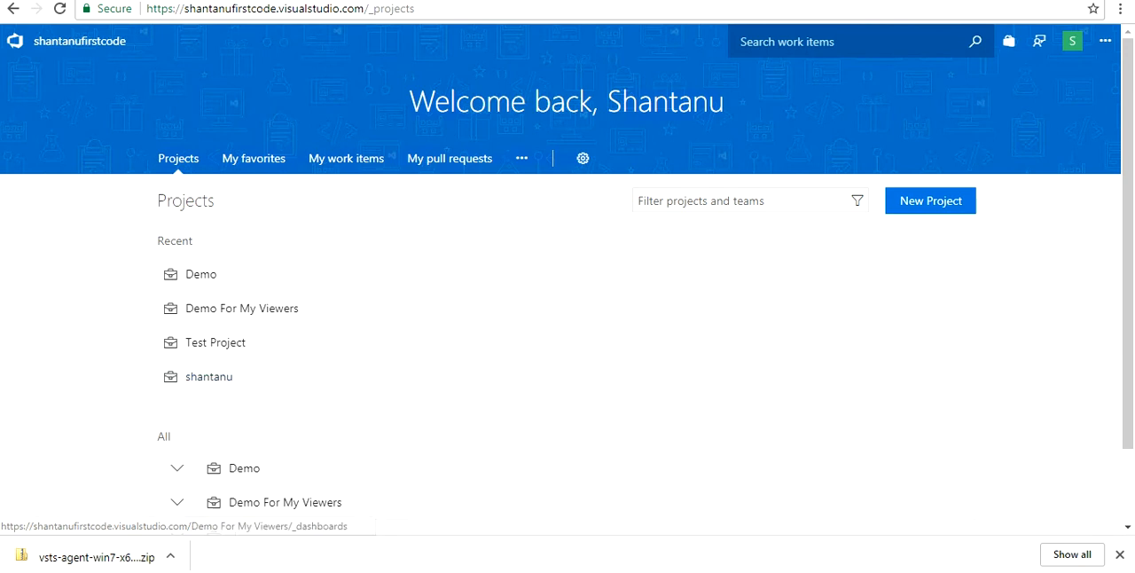
Go to Agent Pools and view the Hosted pool's online Hosted Agent and request history.
click(583, 158)
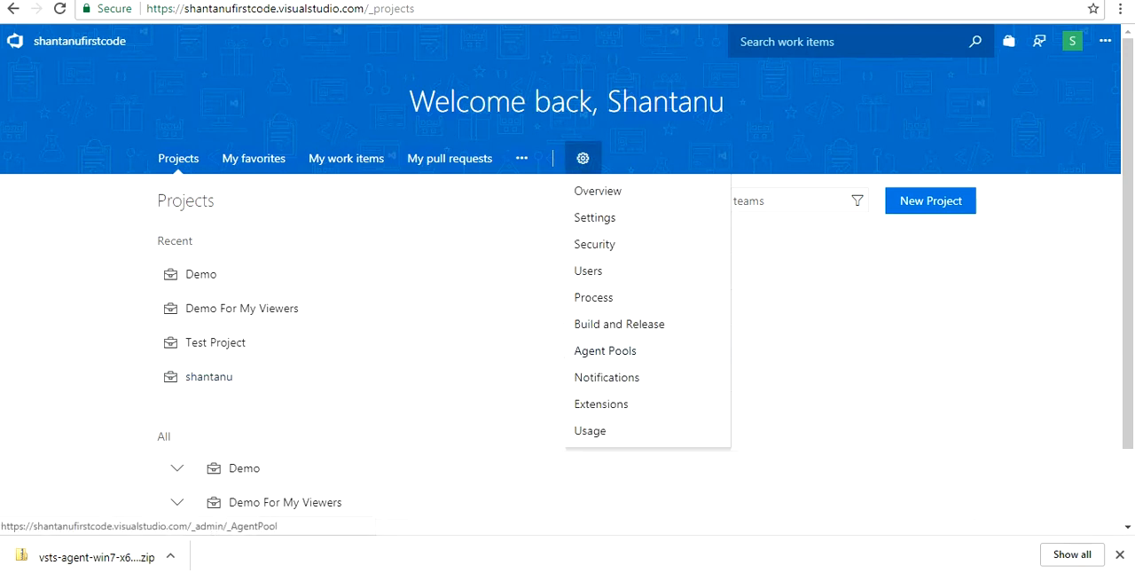
click(605, 350)
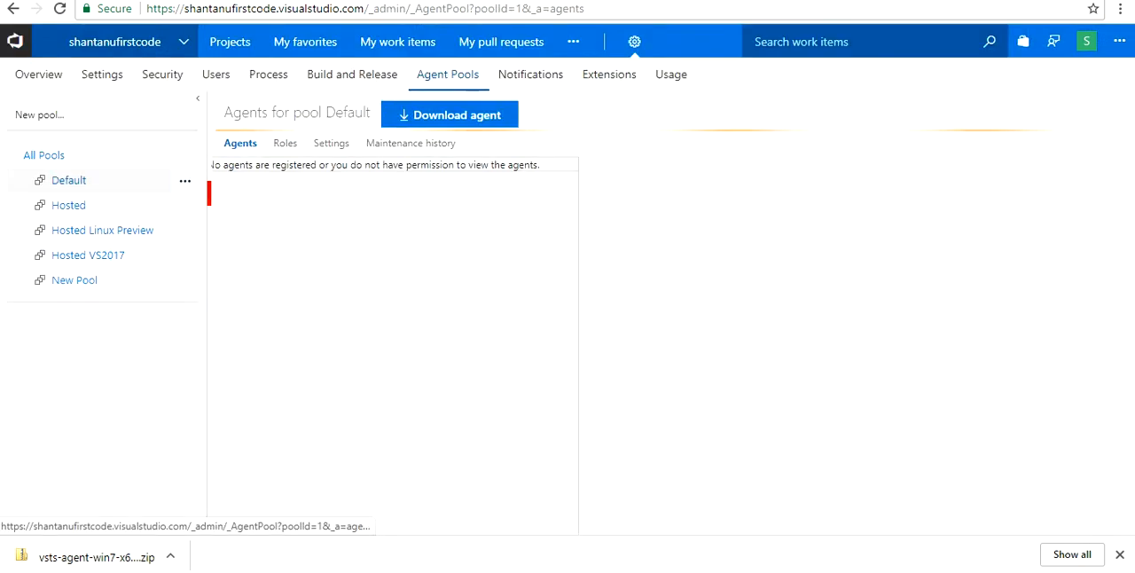
click(68, 205)
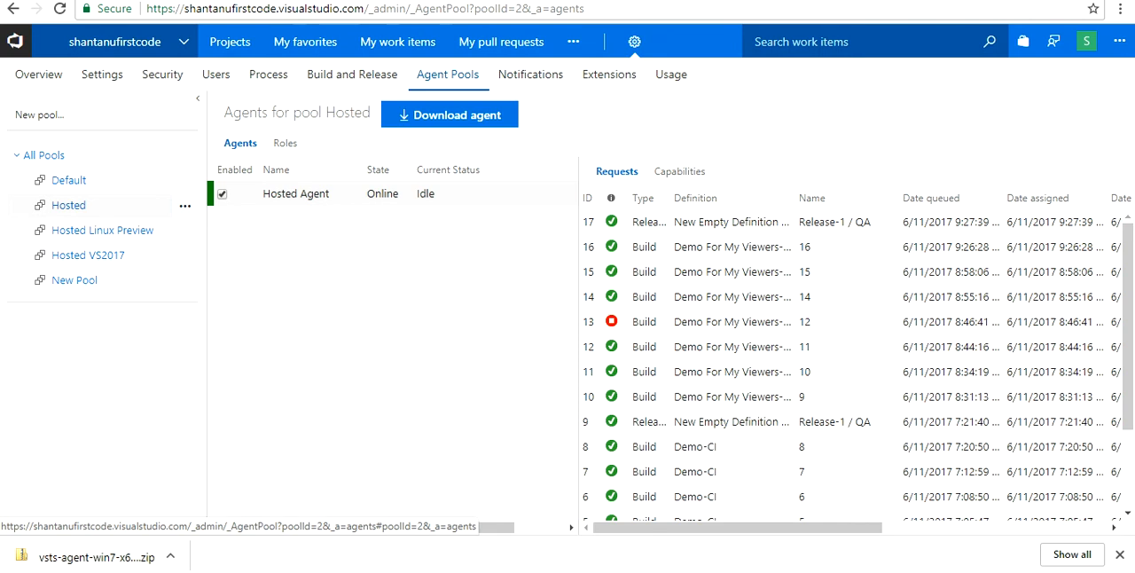
Select the Default pool to see demo-buildagent listed as offline and idle.
click(634, 41)
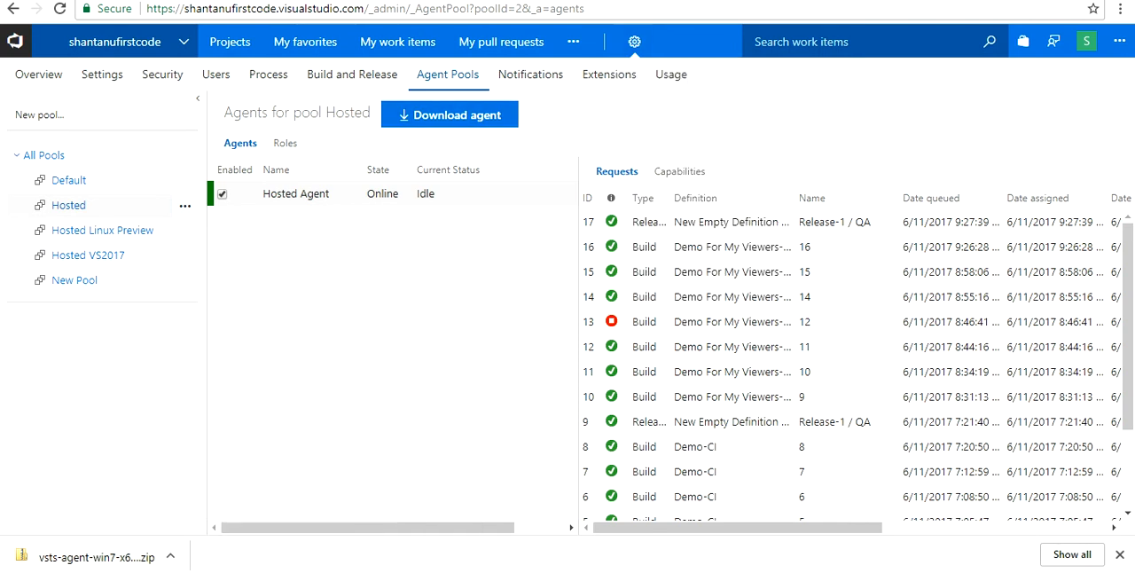
click(68, 179)
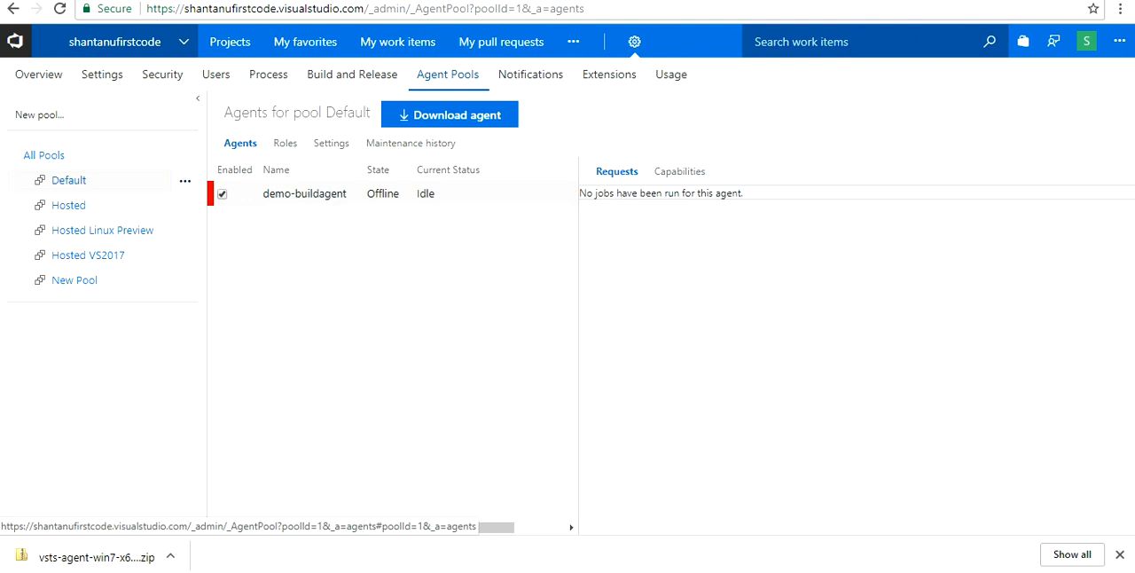
click(1085, 41)
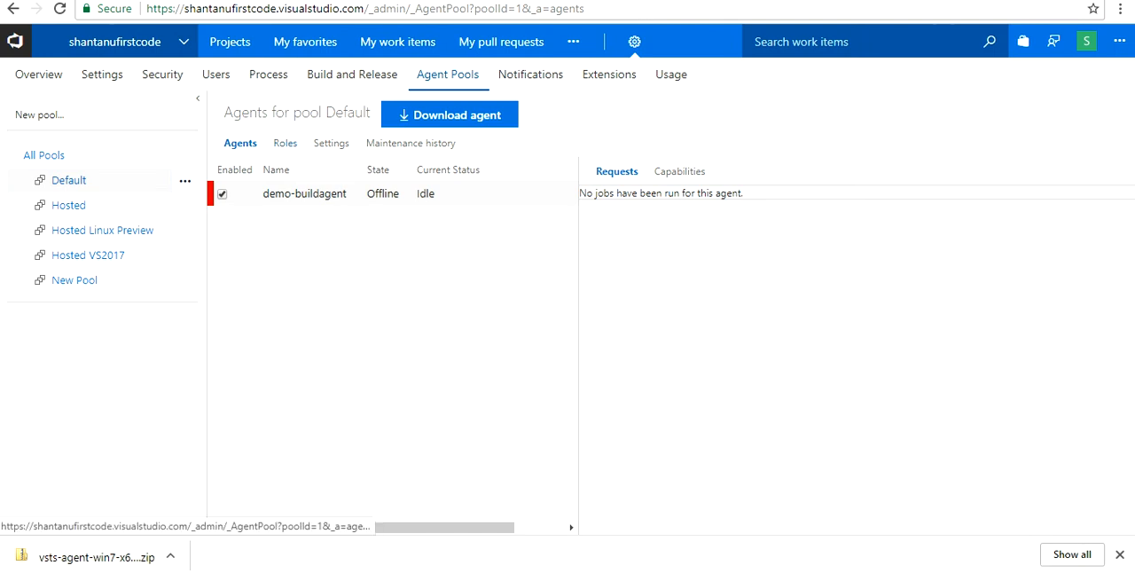
mouse_move(285, 142)
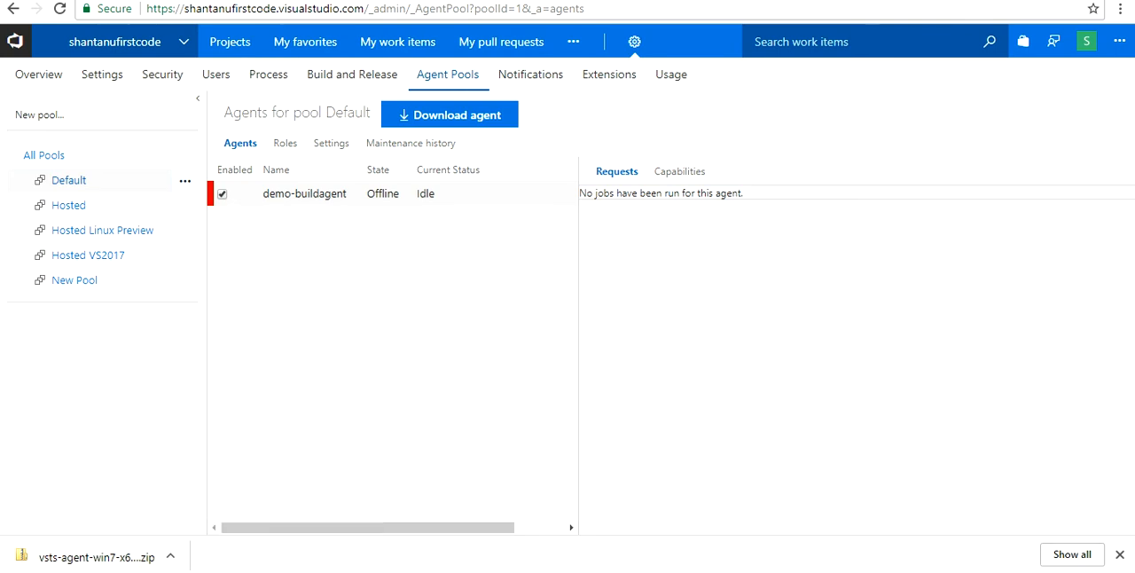
Create a personal access token described 'demo-agent' with all scopes from the profile's Security page.
click(1086, 41)
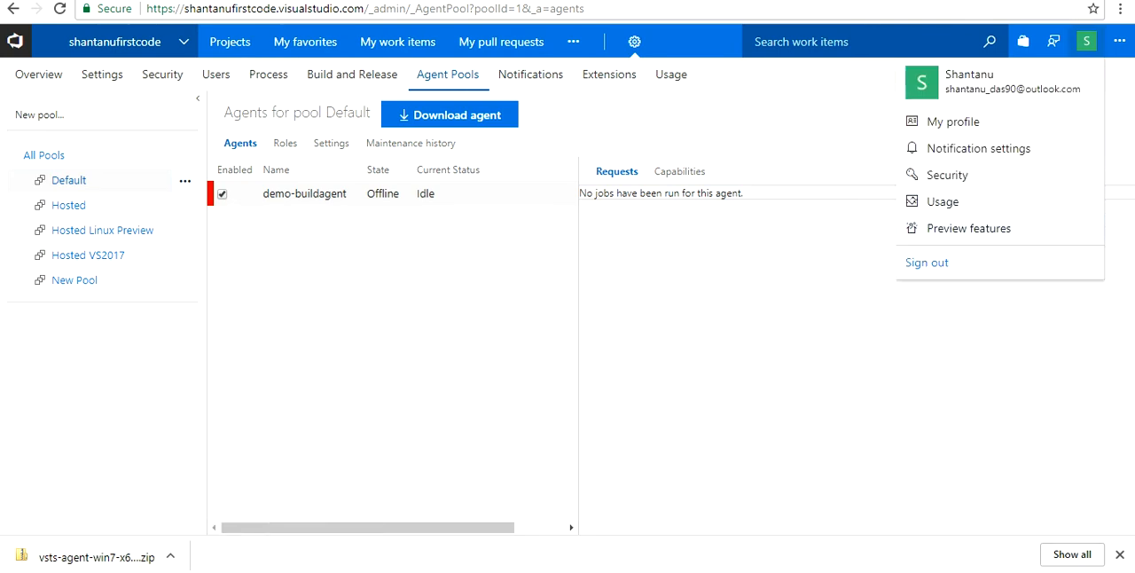
click(947, 174)
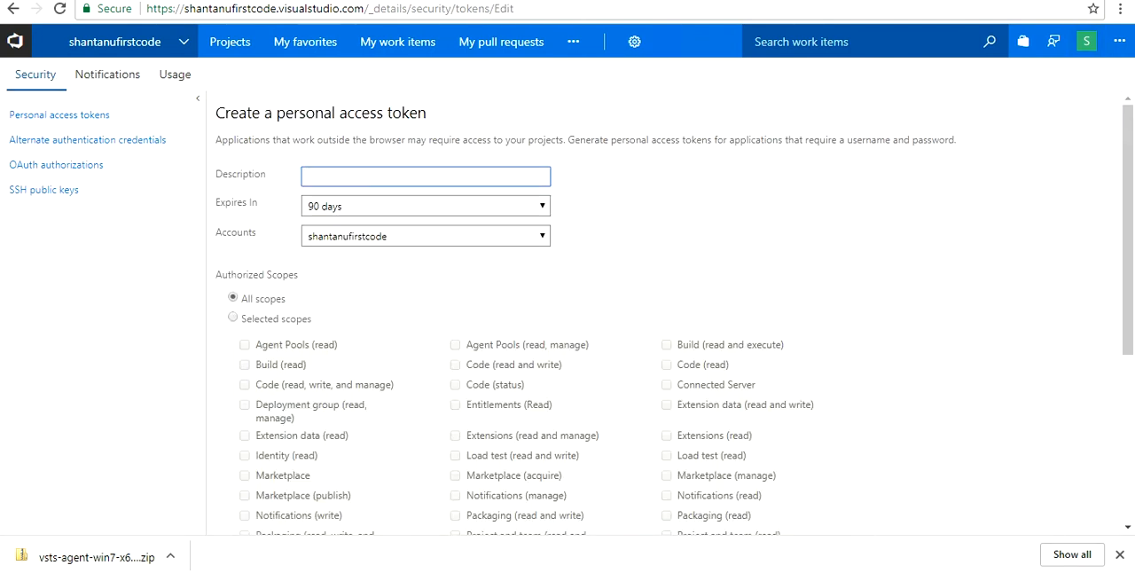
text(demo-agent)
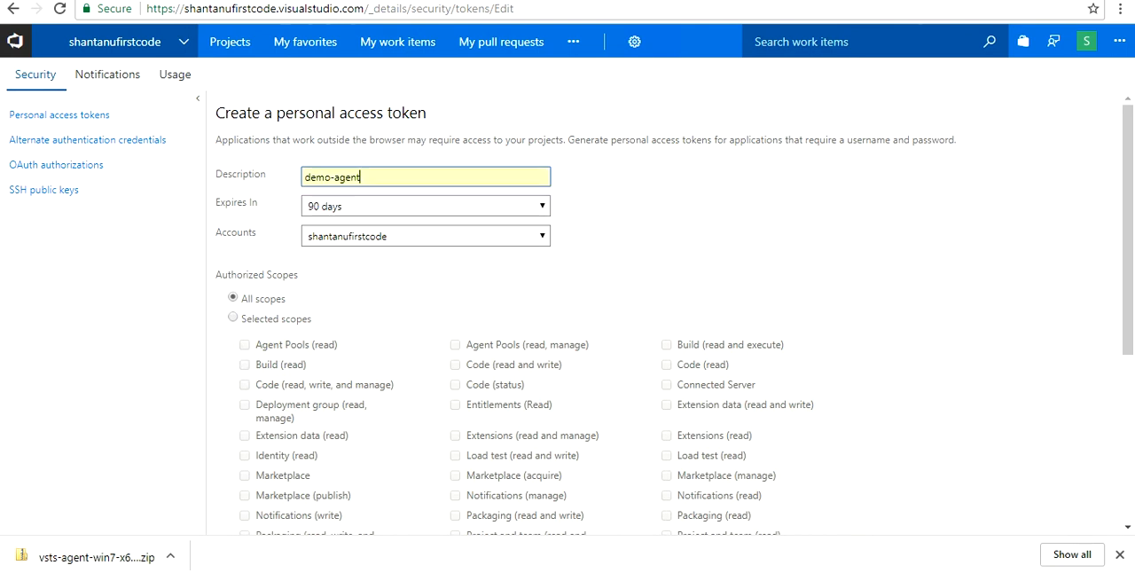
scroll(down, 3)
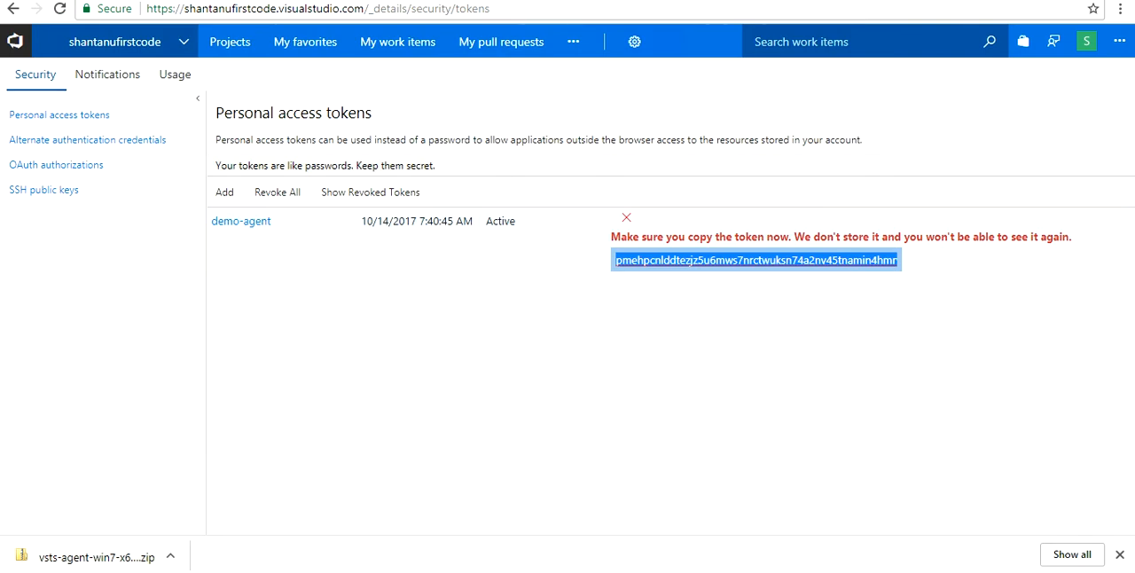
Return to Agent Pools to view the Default pool with demo-buildagent still offline.
click(634, 40)
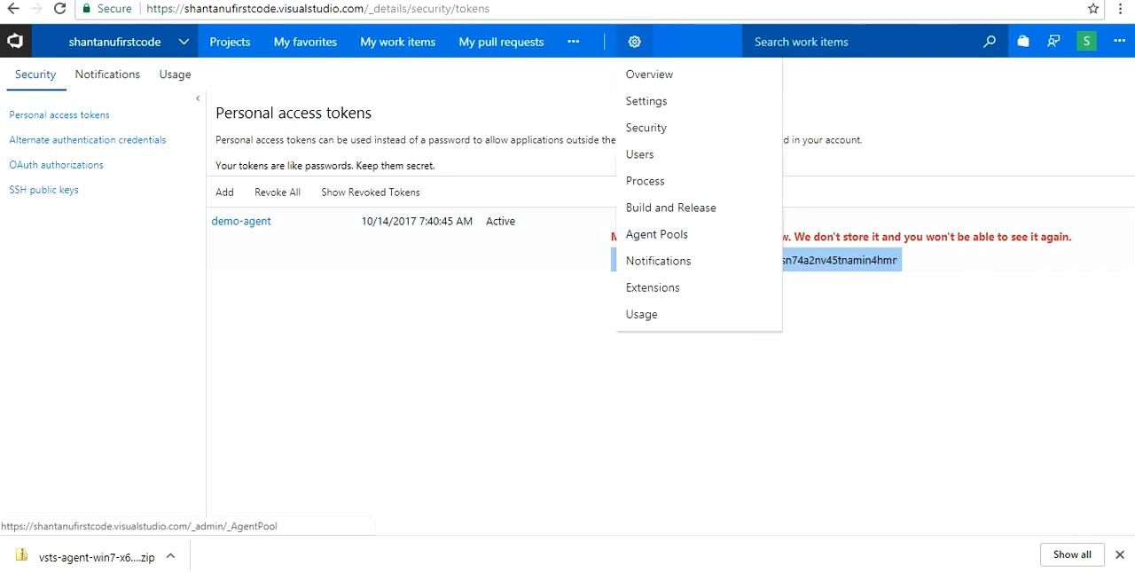
click(656, 233)
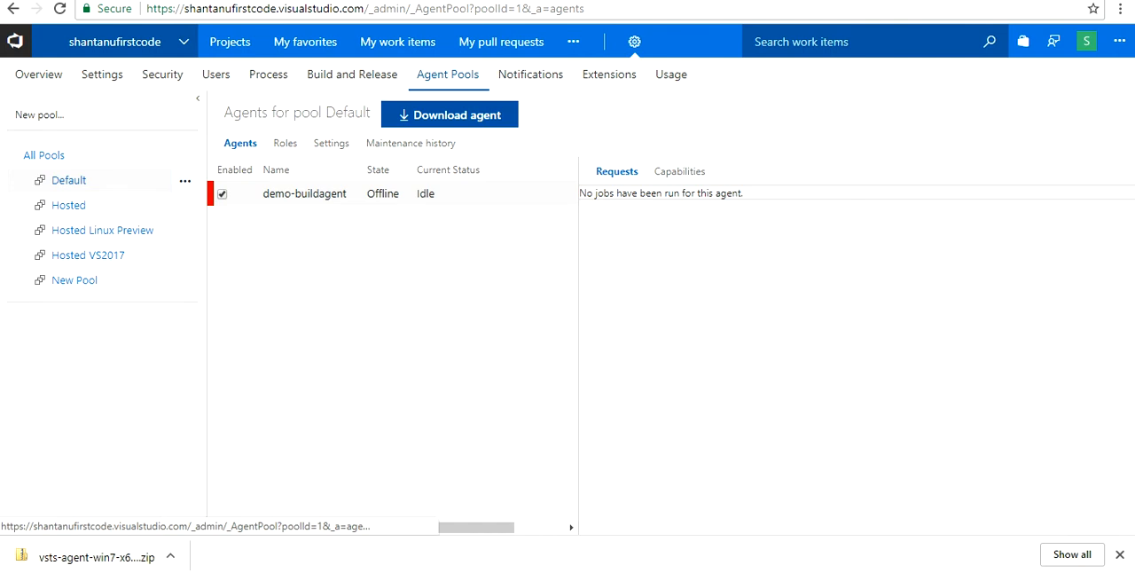
click(449, 114)
text(powe)
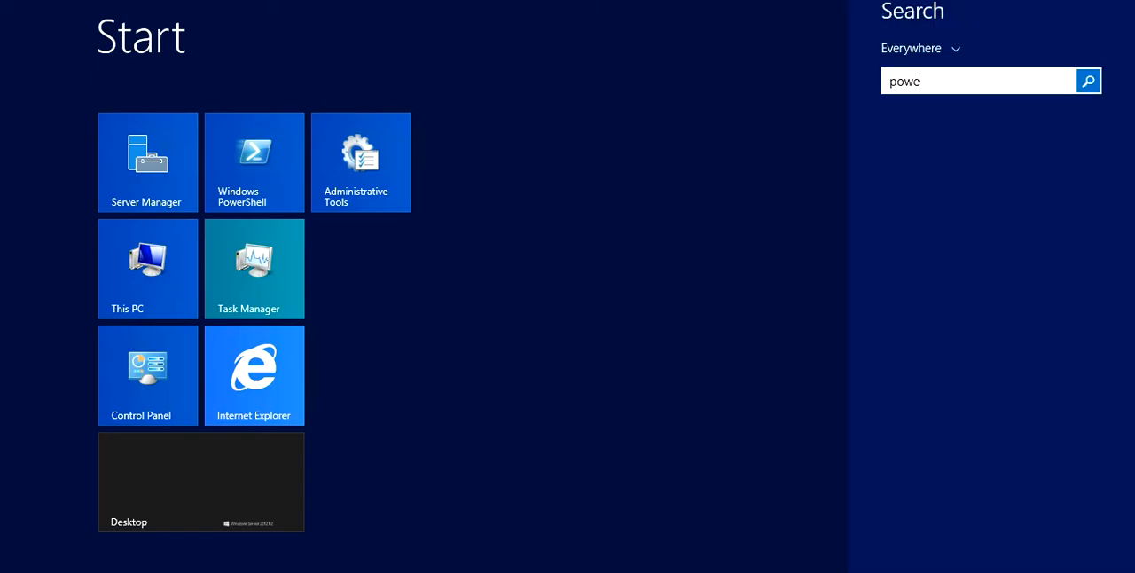
Launch Windows PowerShell as administrator from the Start screen search results.
right_click(976, 132)
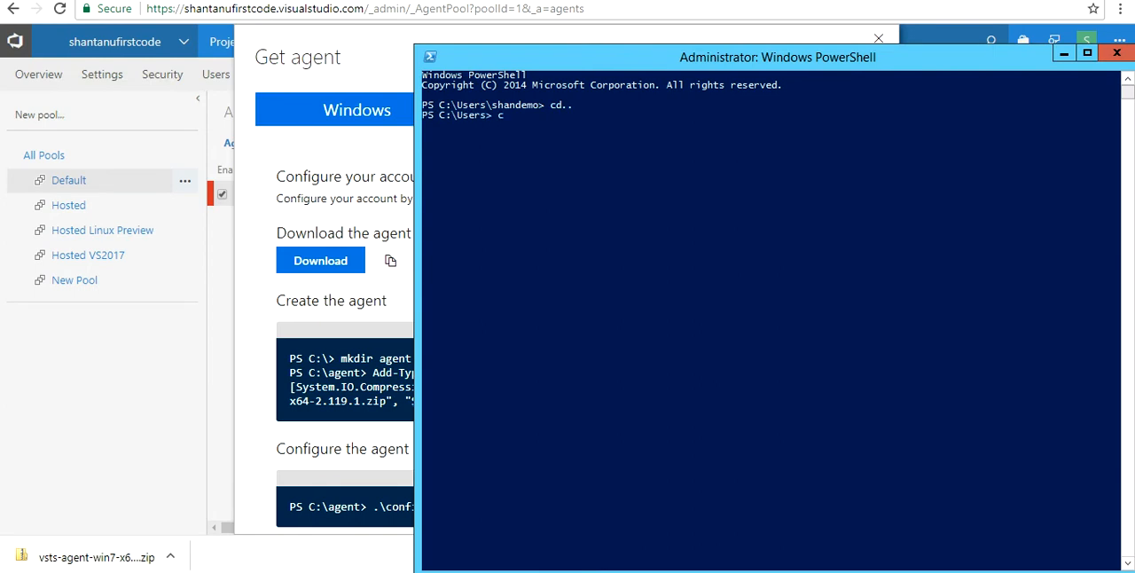
Create the folder C:\agent with mkdir and move the PowerShell session into it.
key(Return)
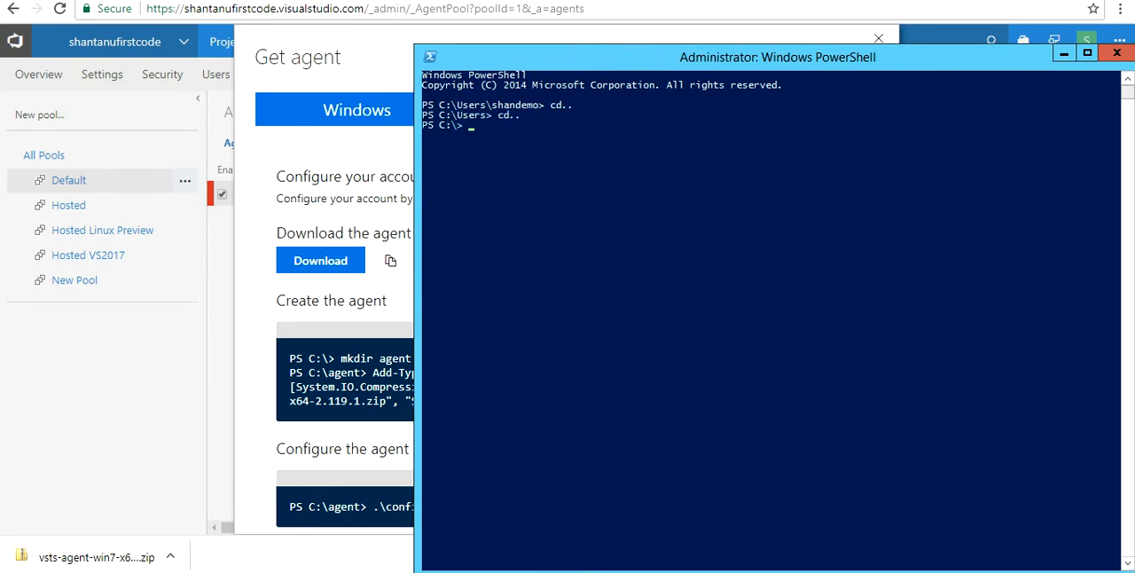
text(mkdir)
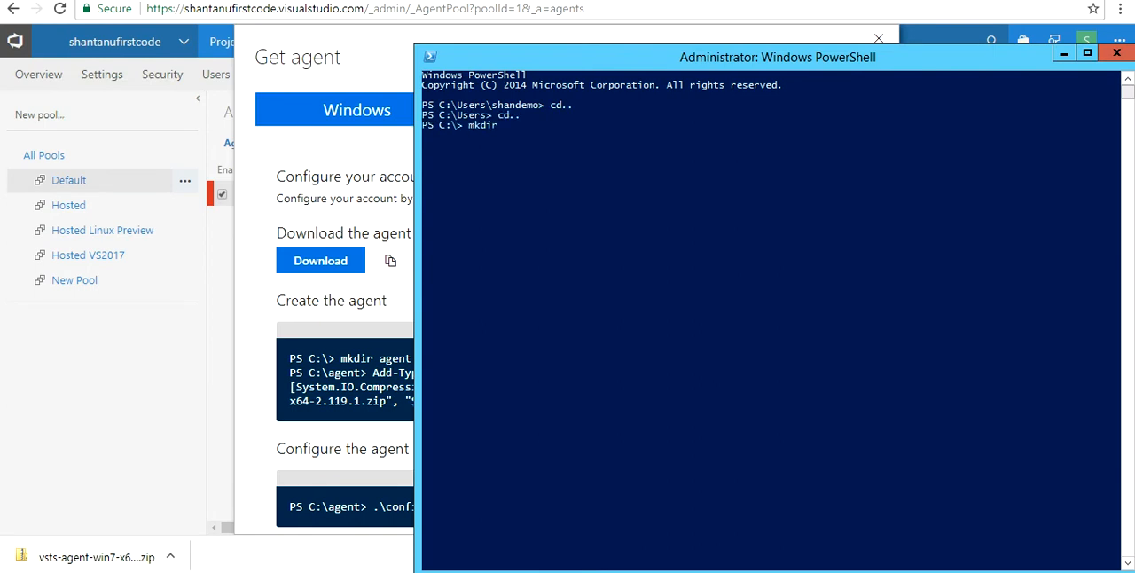
text(agent ;)
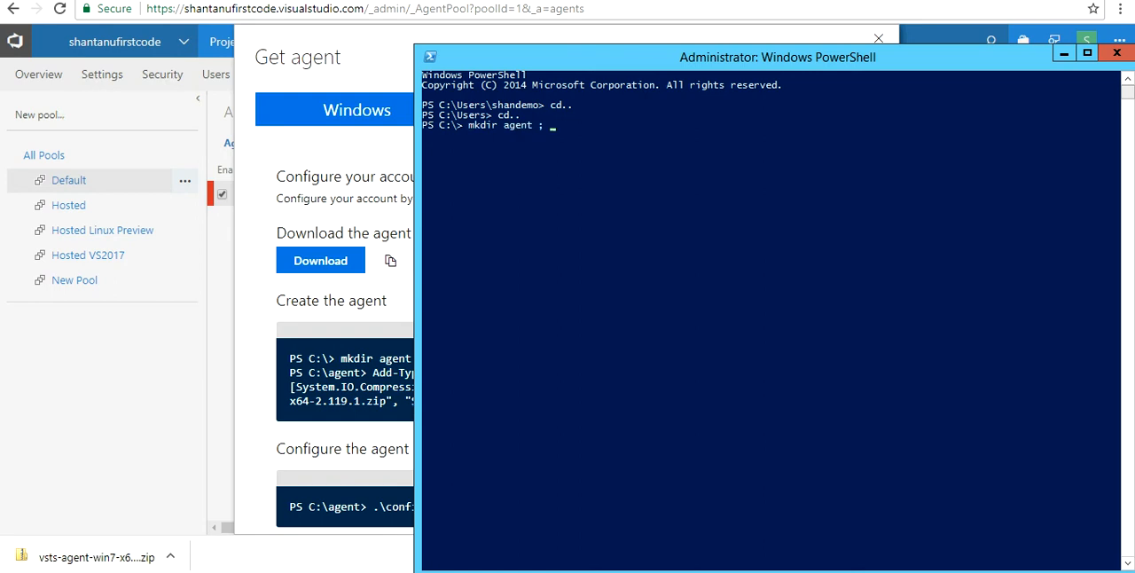
text(cd agent)
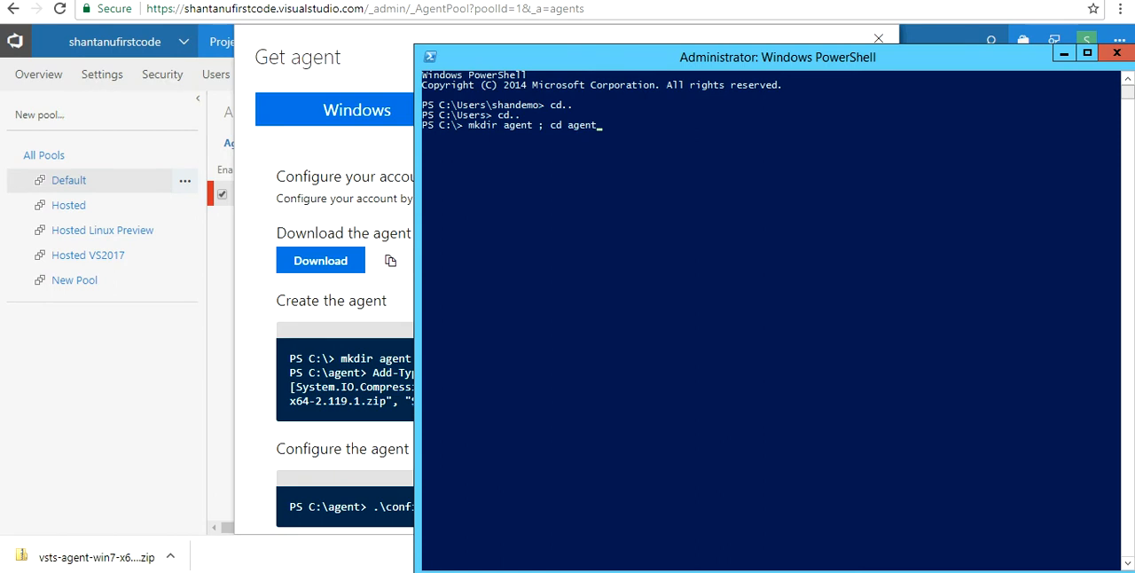
key(Return)
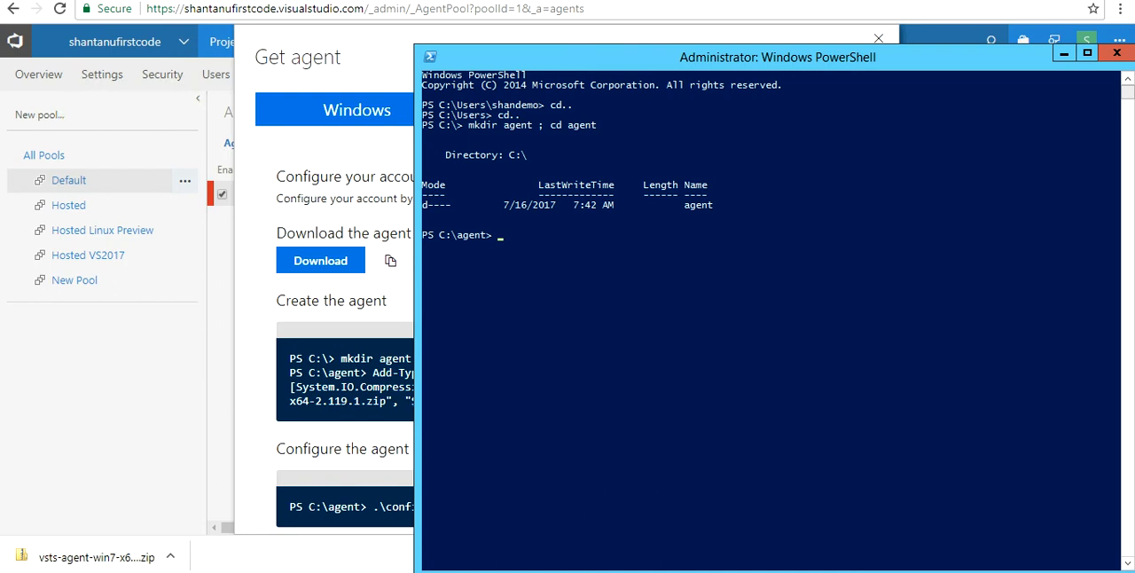
text(add-te)
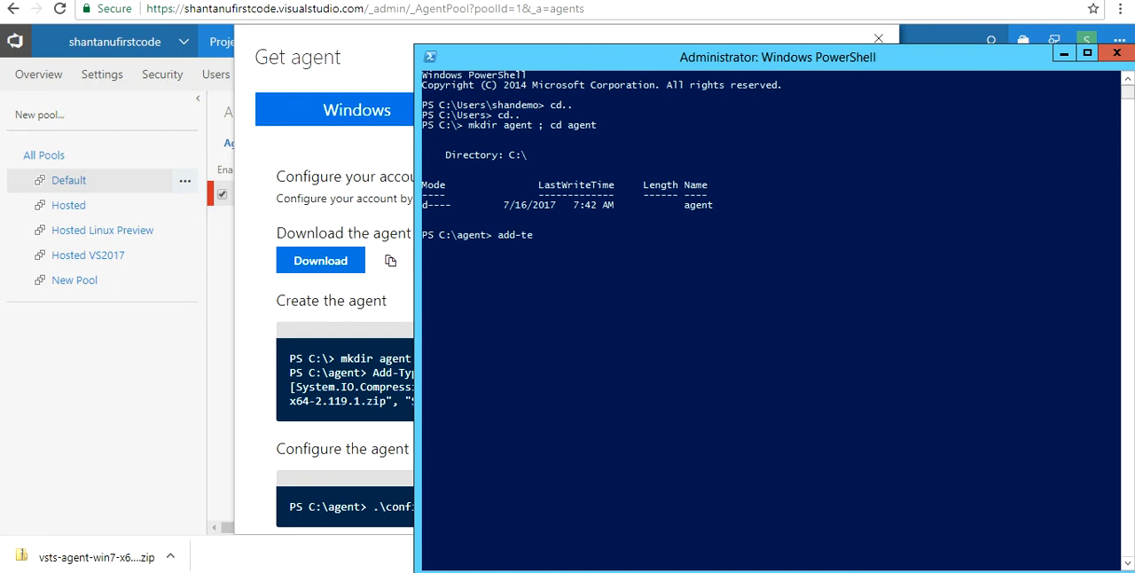
Run the copied Add-Type command to unzip the agent package into C:\agent, then close Explorer.
click(1116, 52)
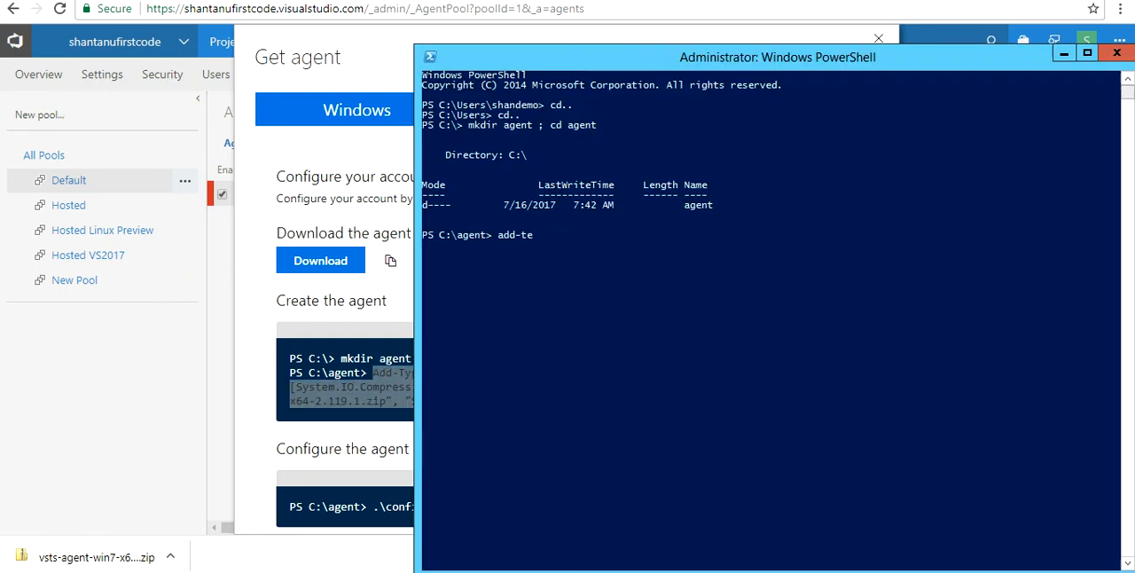
key(Return)
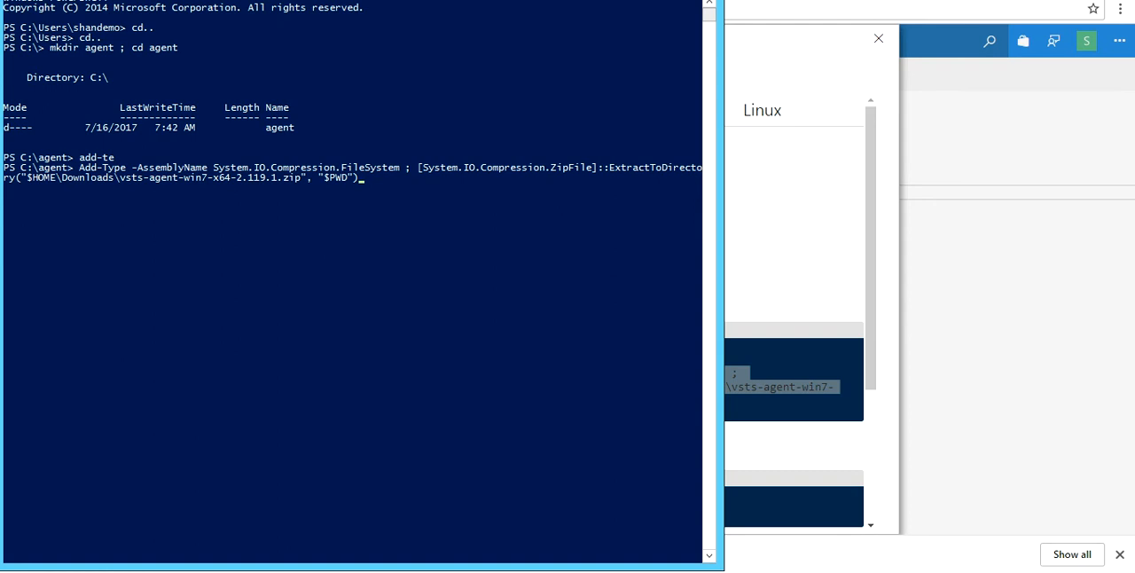
key(Return)
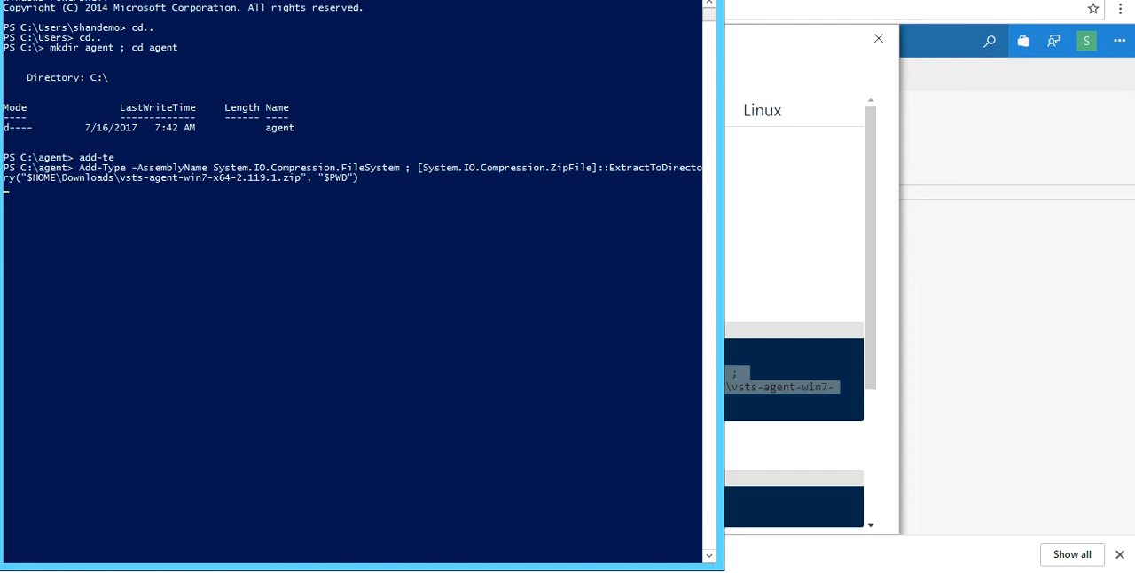
key(Return)
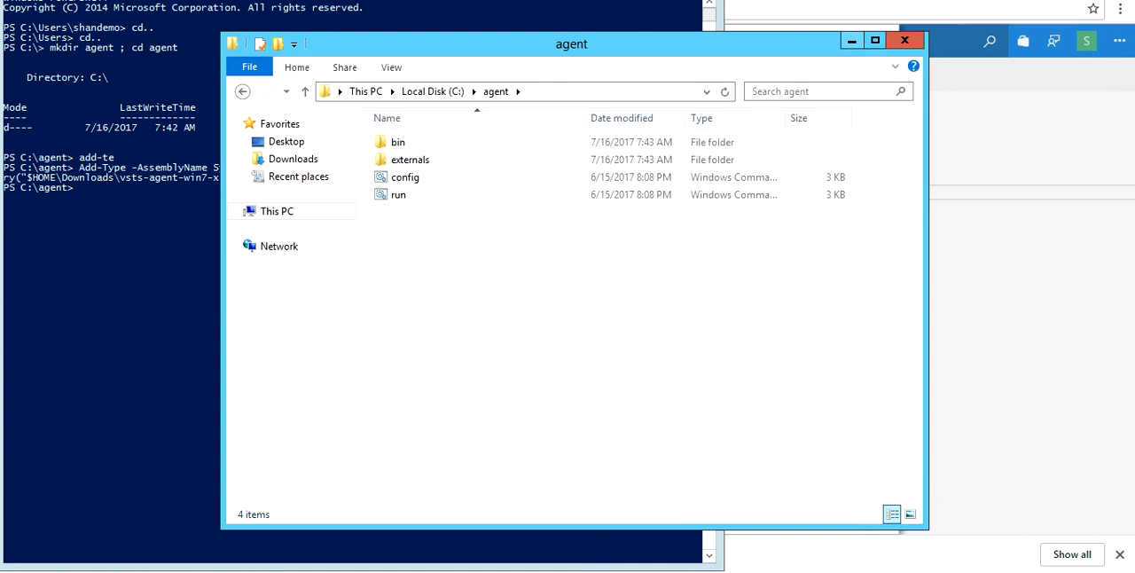
click(904, 39)
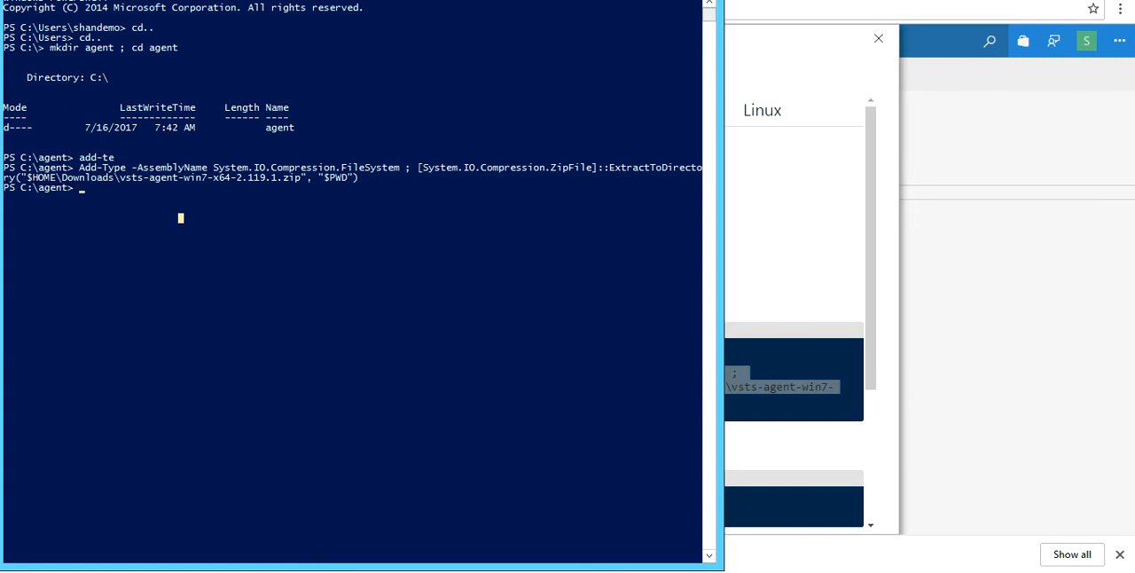
Run config.cmd with the server URL and PAT, accepting default pool, agent name and work folder.
text(.\co)
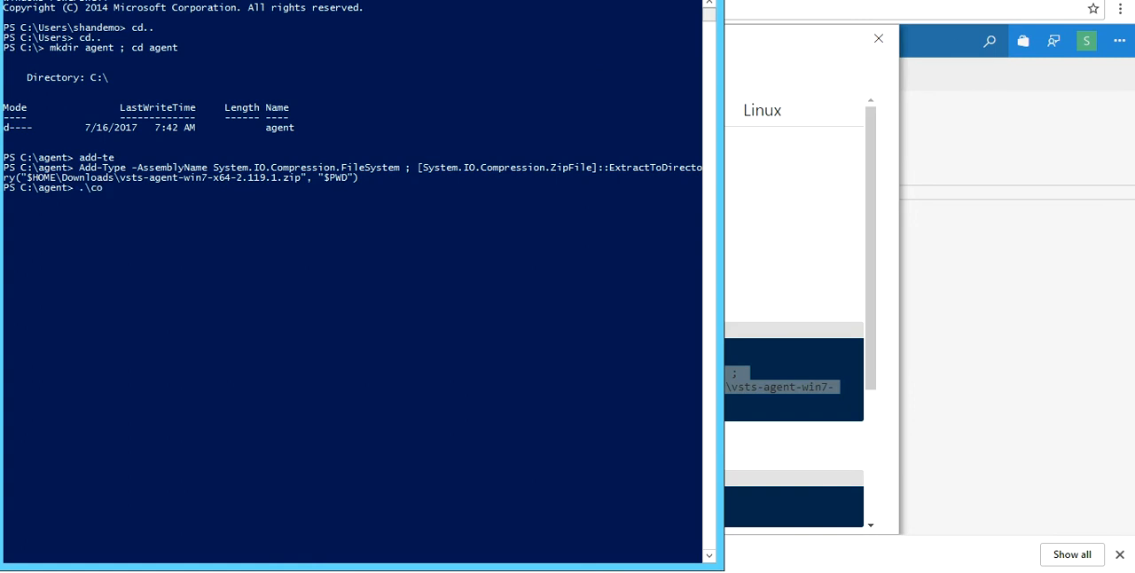
text(nfig.cmd)
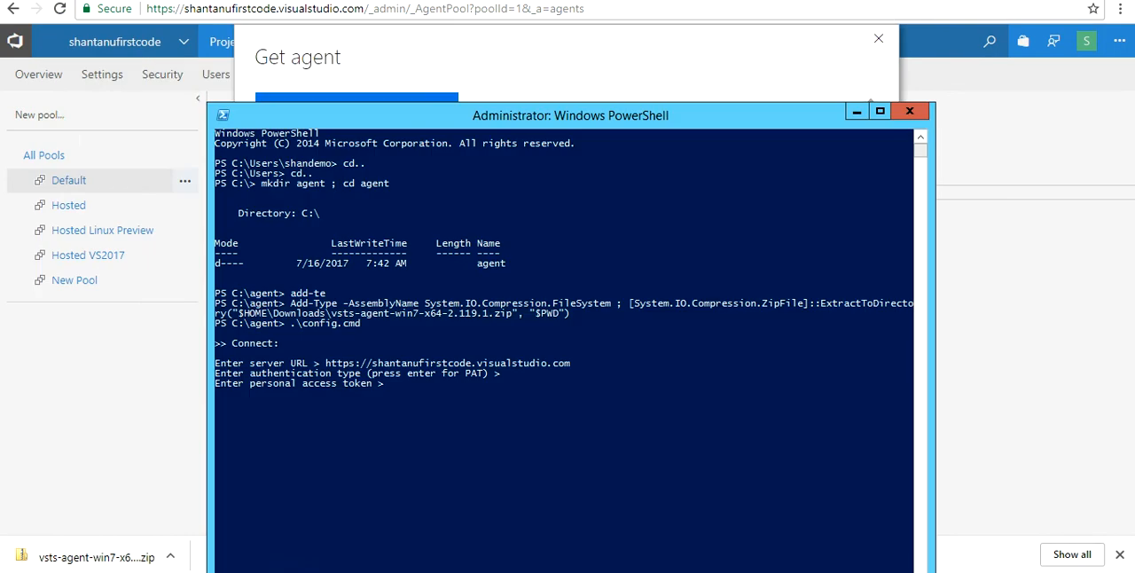
key(Return)
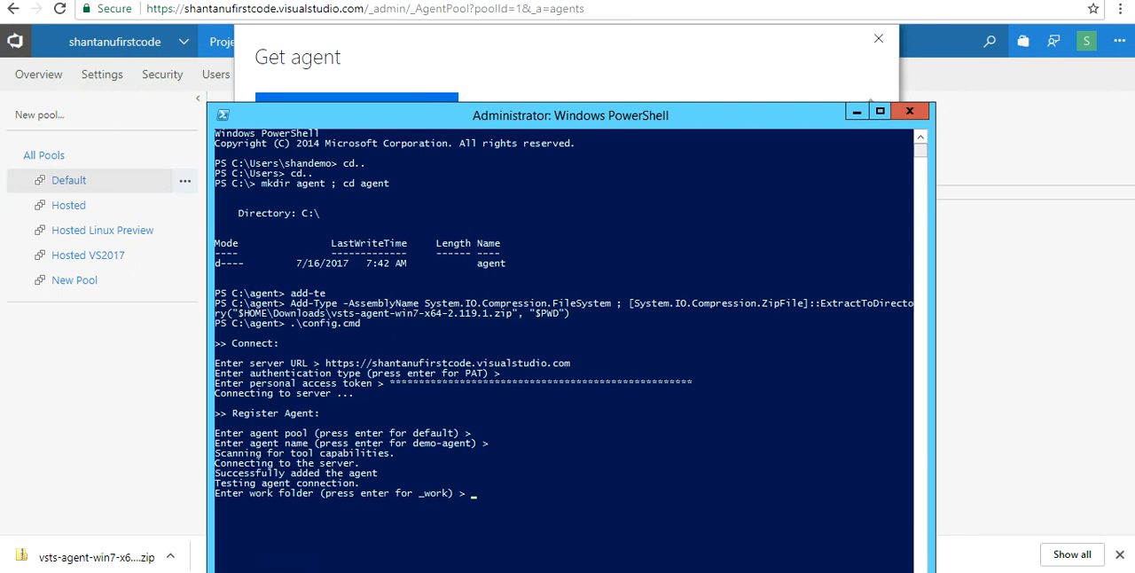
key(Return)
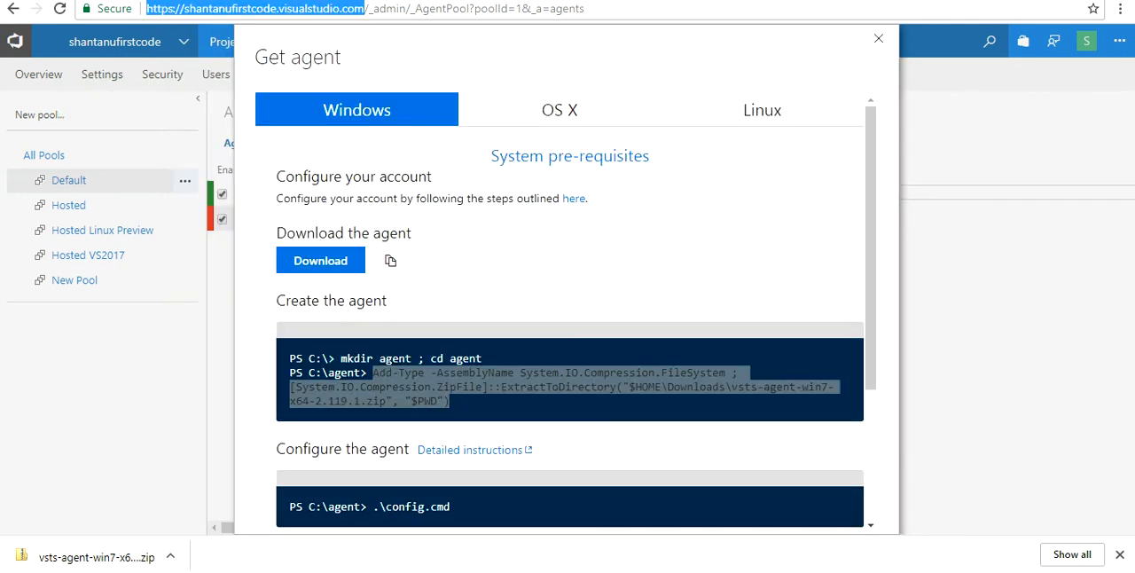
Check the new green agent in the Default pool, then head back to the CloudCalender blog.
click(878, 39)
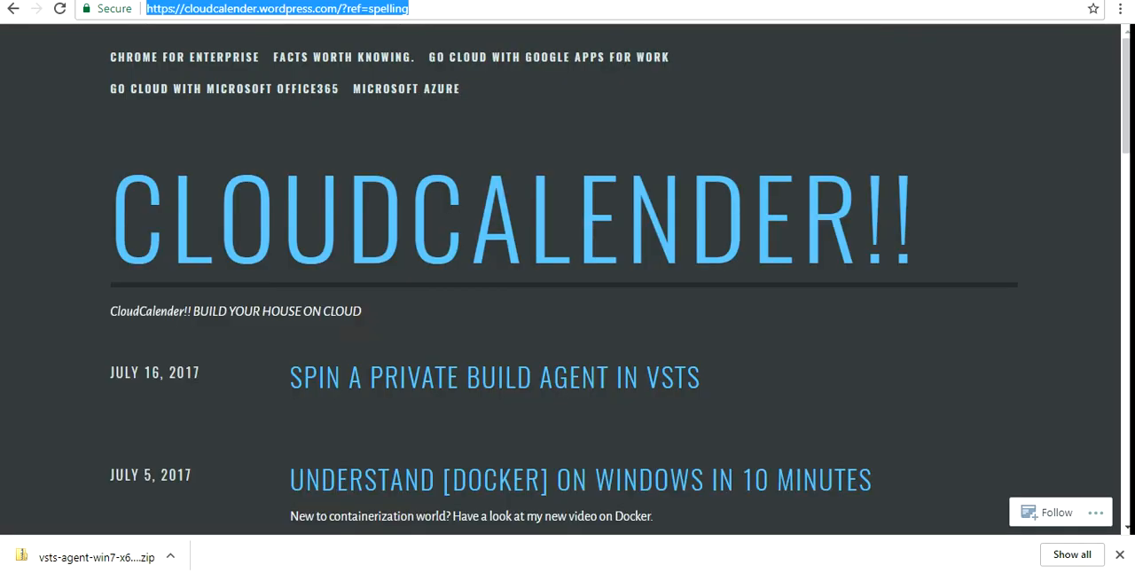
mouse_move(494, 376)
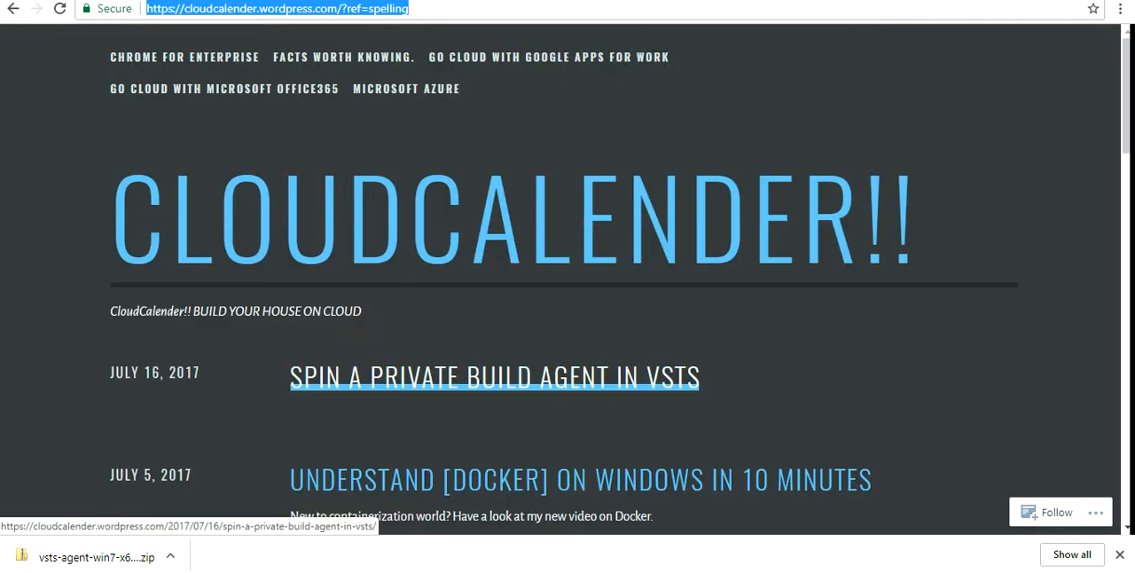